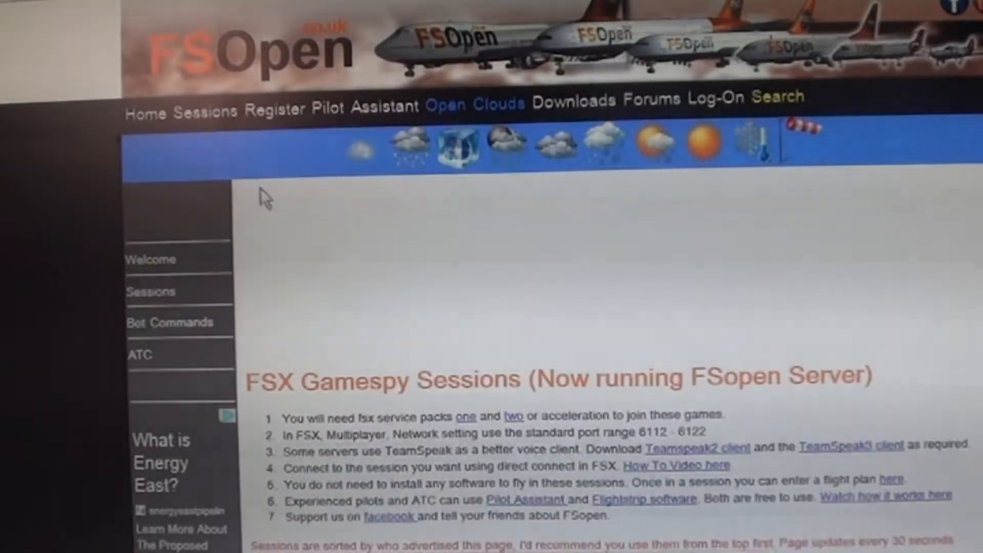
Scroll the FSOpen Sessions page down to the table with the Direct Connect IP column.
scroll(down, 3)
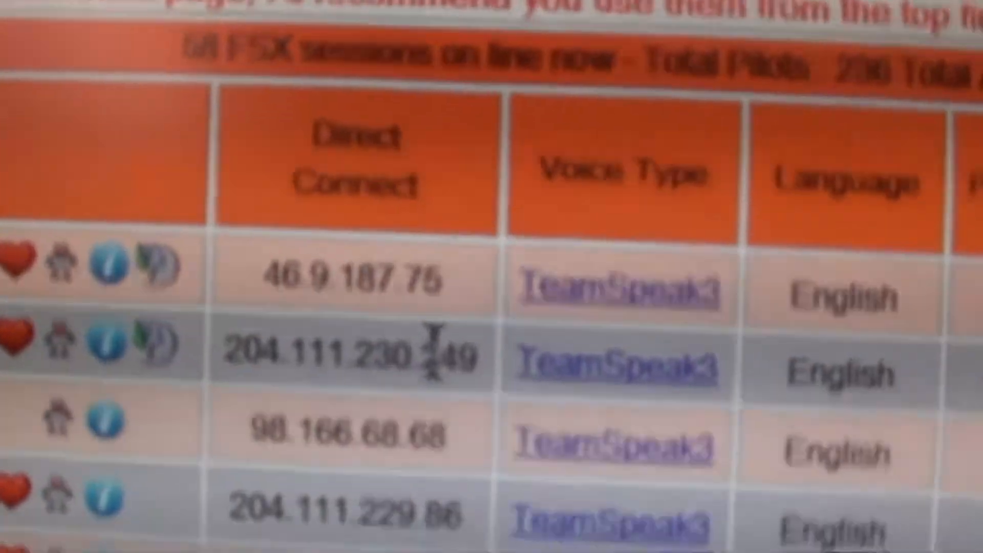
scroll(down, 3)
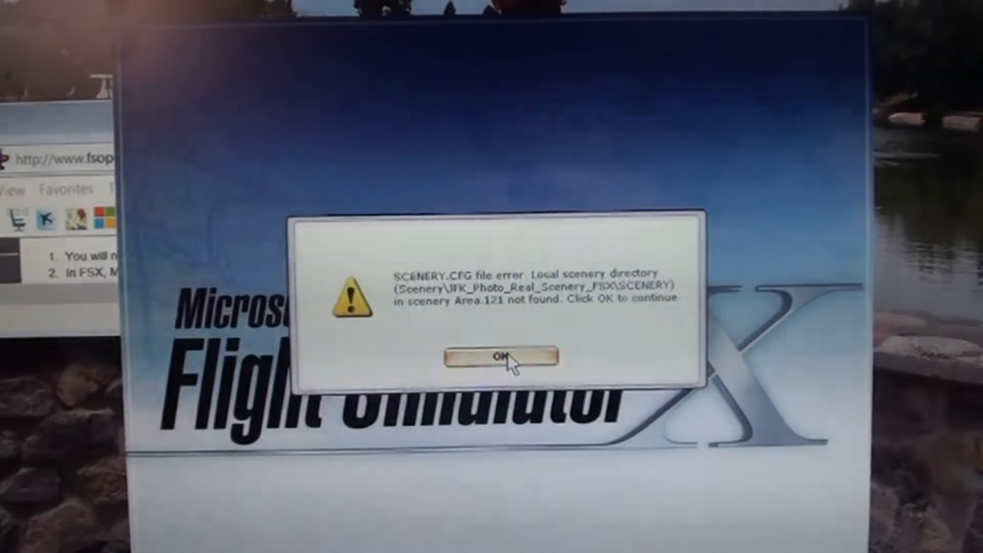
Dismiss the SCENERY.CFG error and go to Multiplayer from the Free Flight screen.
click(504, 356)
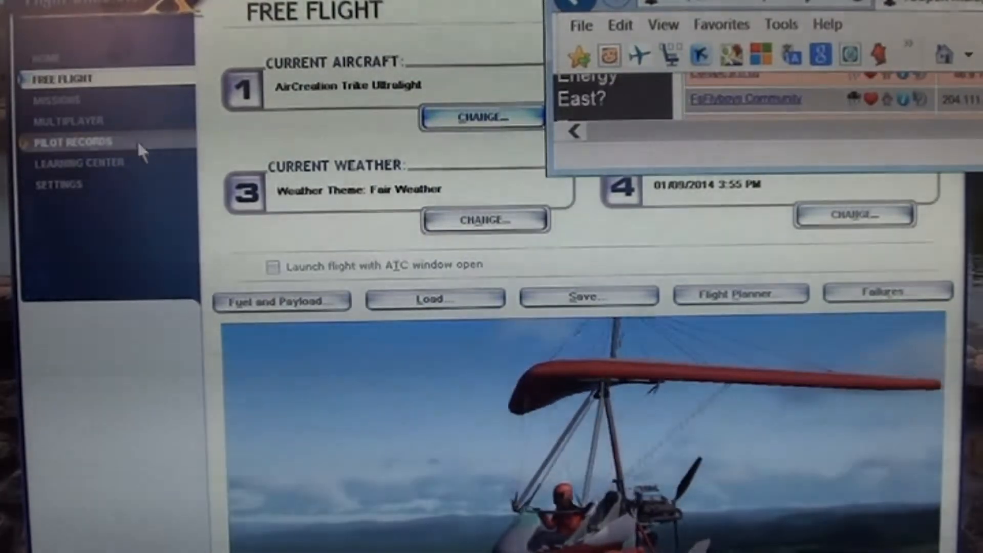
mouse_move(69, 121)
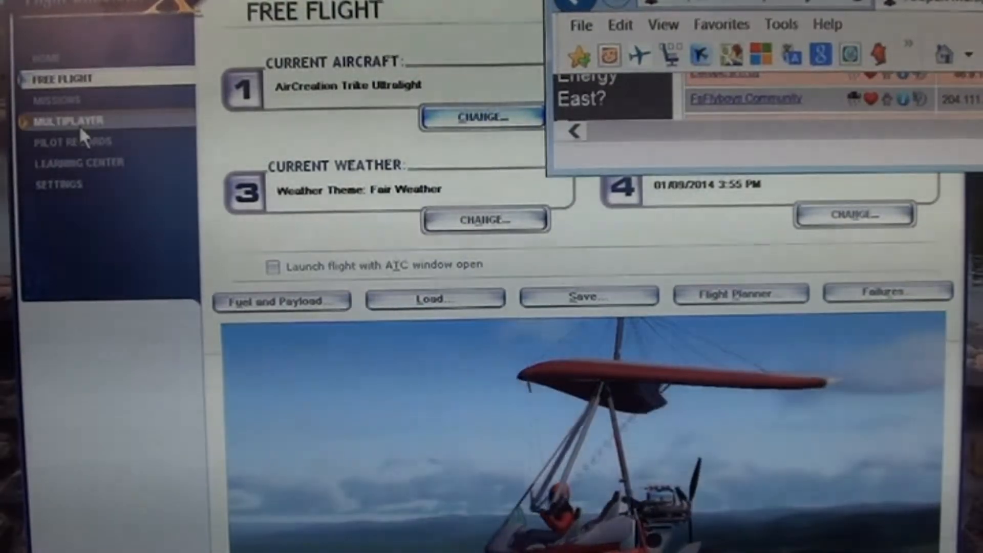
click(69, 120)
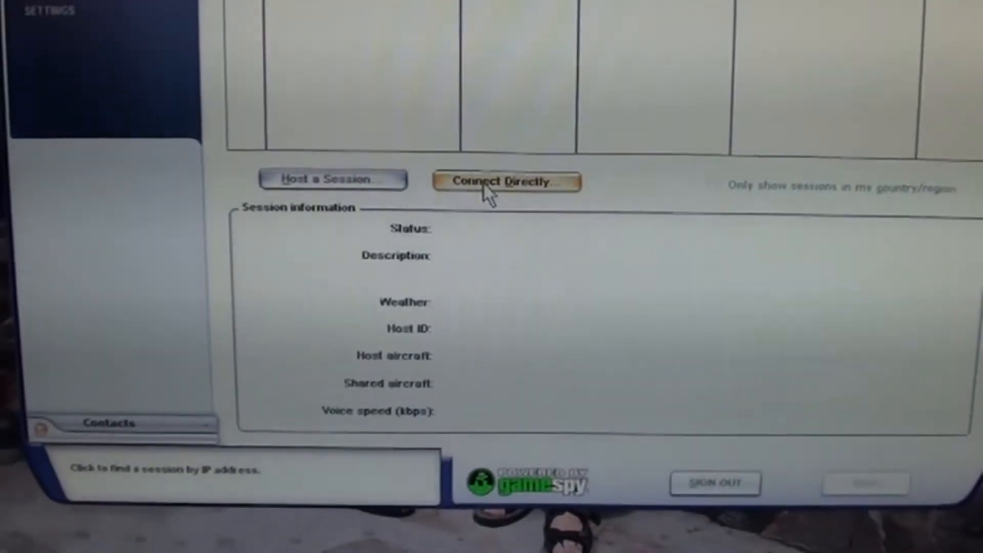
Choose Connect Directly and move to the fourth IP address block after 204.111.230.
click(505, 181)
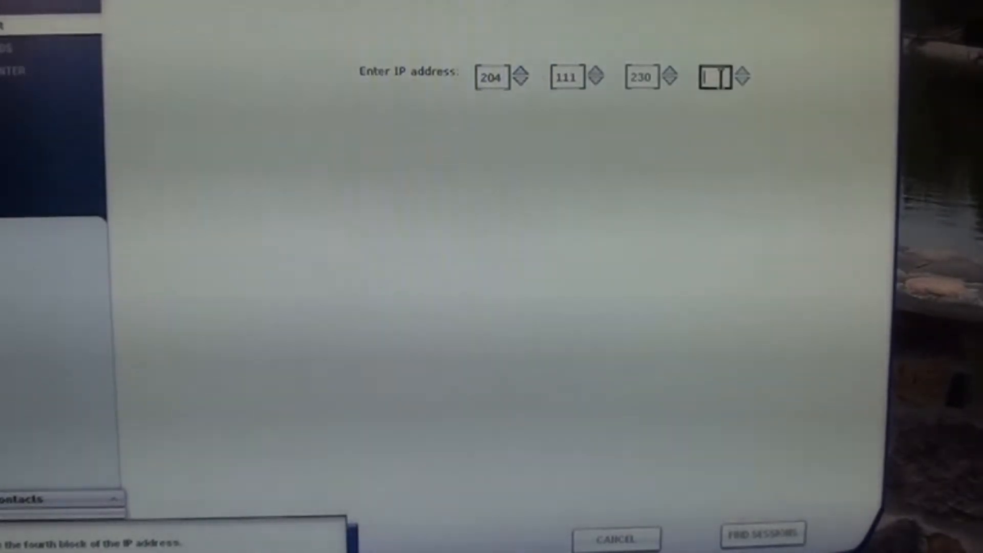
click(761, 537)
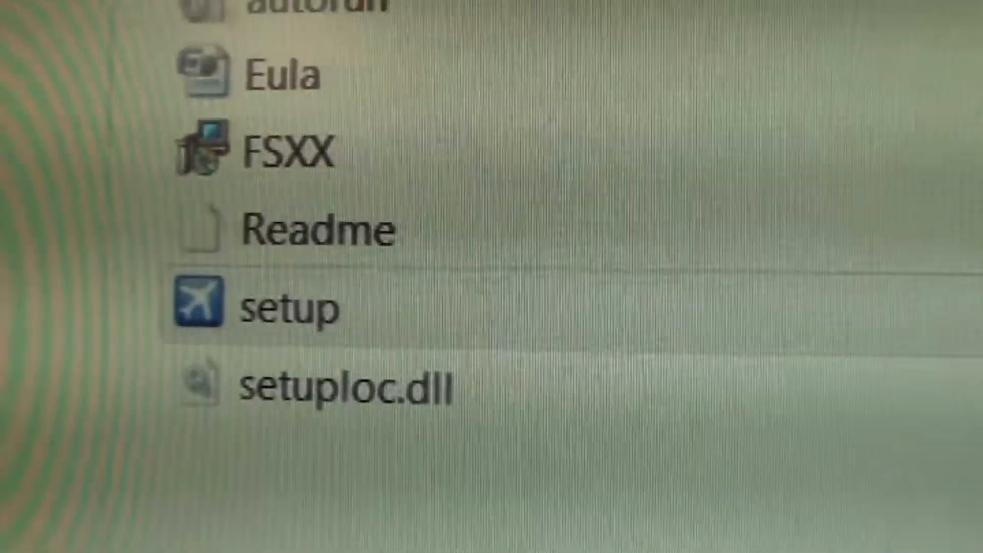
Start Flight Simulator X from its program file in the install folder.
double_click(289, 307)
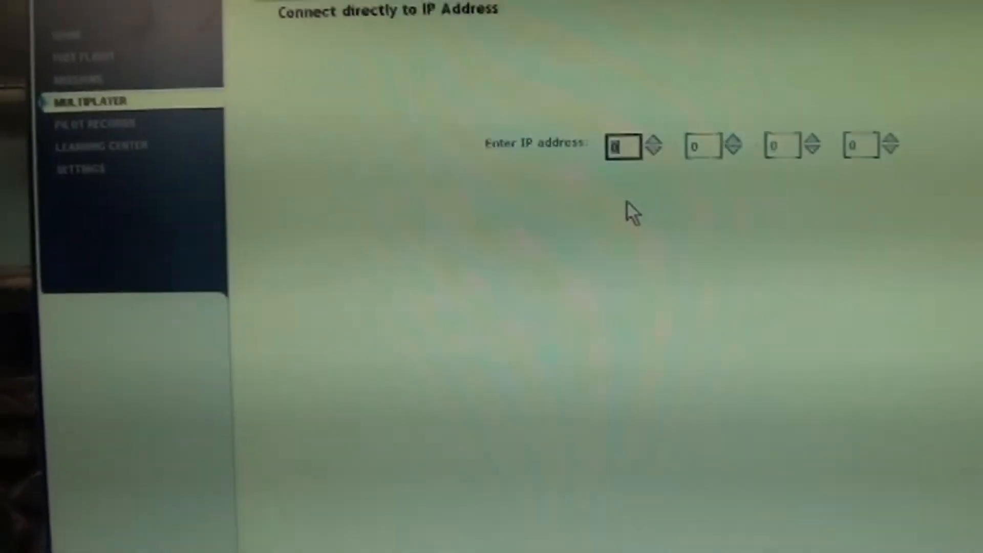
Enter 204, 111 and 230 into the first three direct-connect IP address blocks.
text(2)
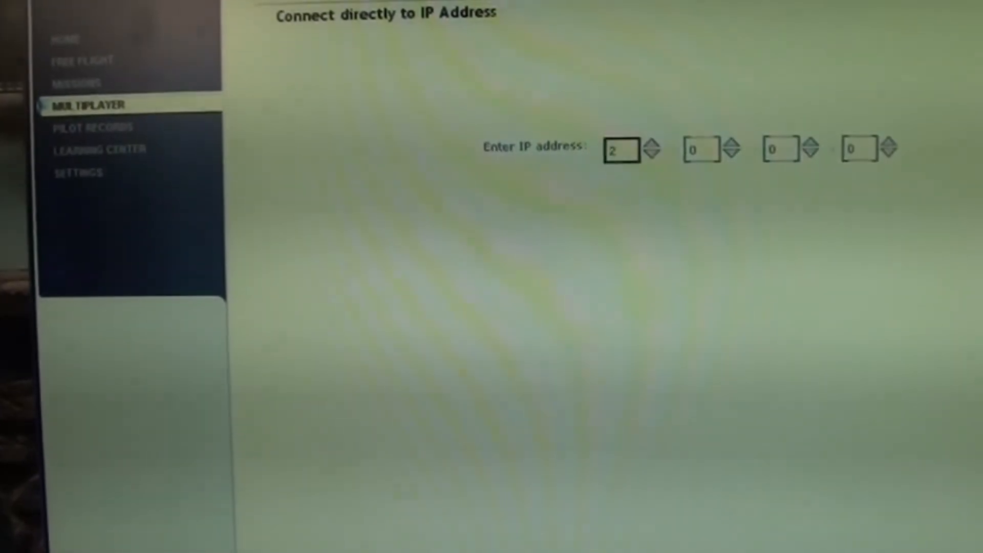
text(04)
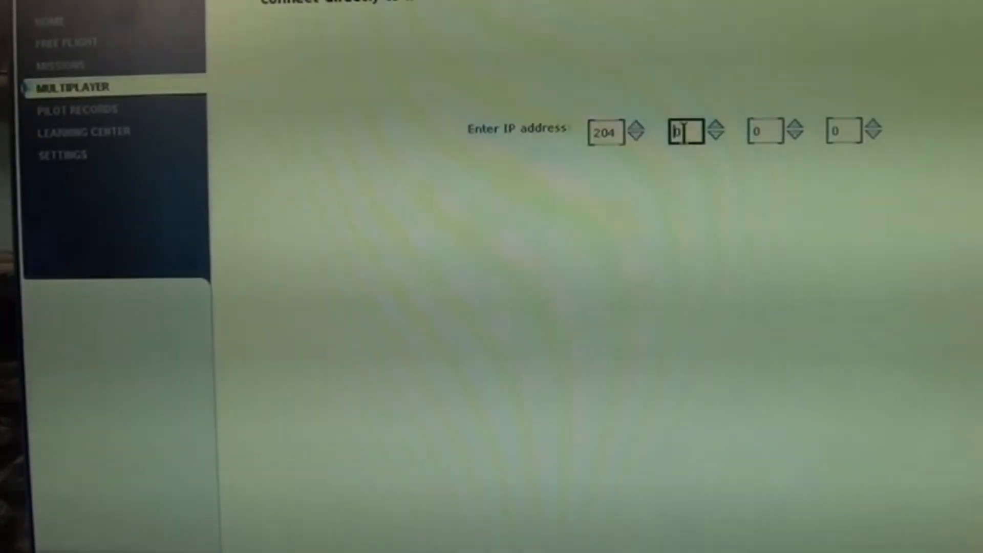
text(111)
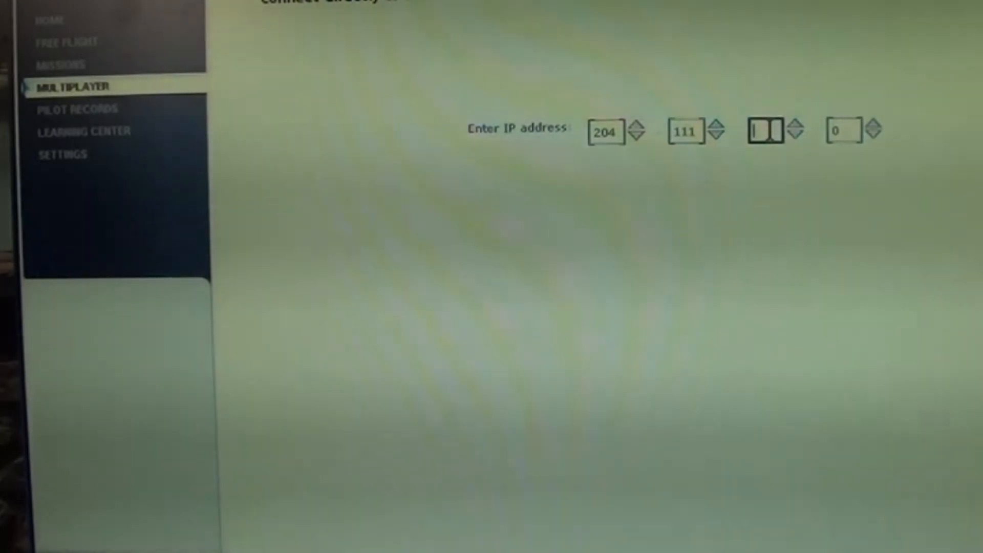
text(230)
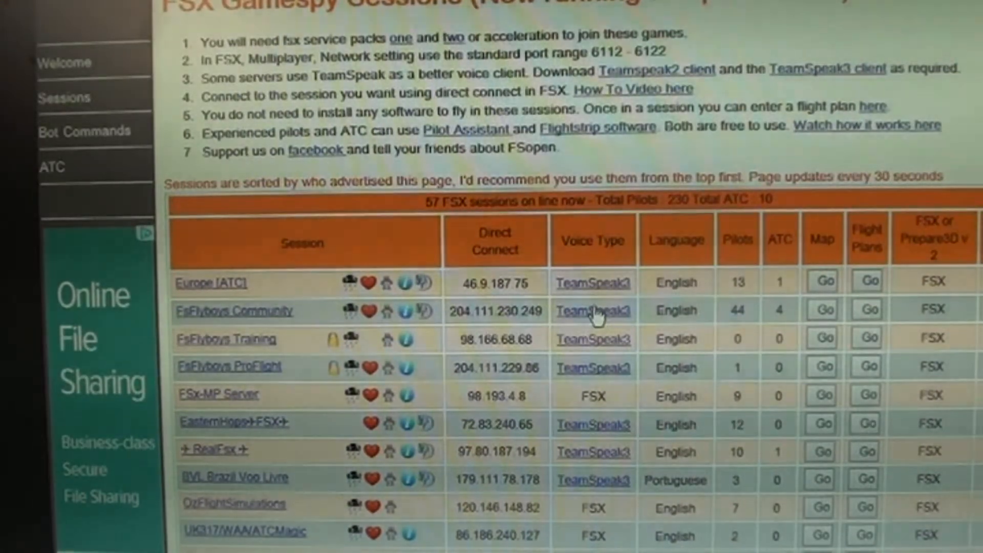
mouse_move(758, 320)
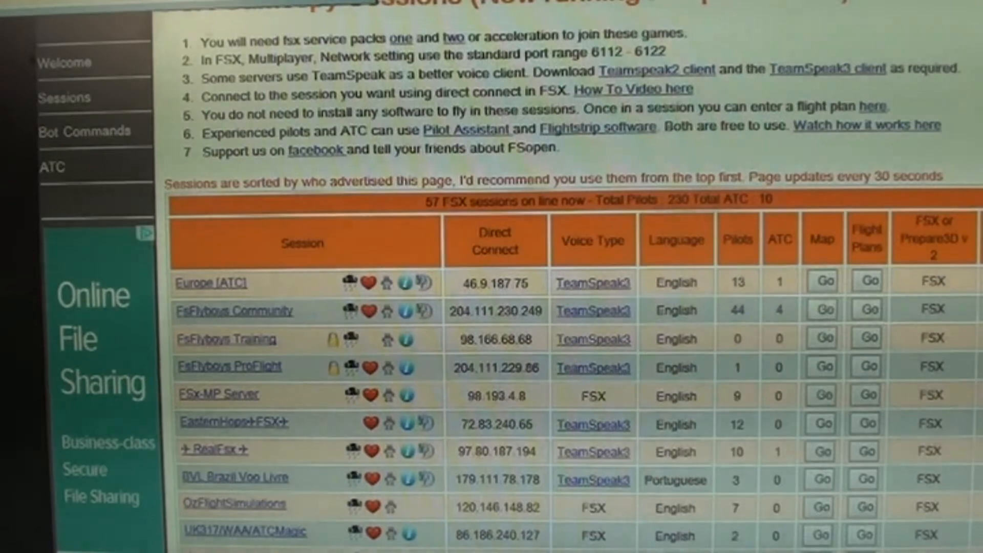
click(592, 309)
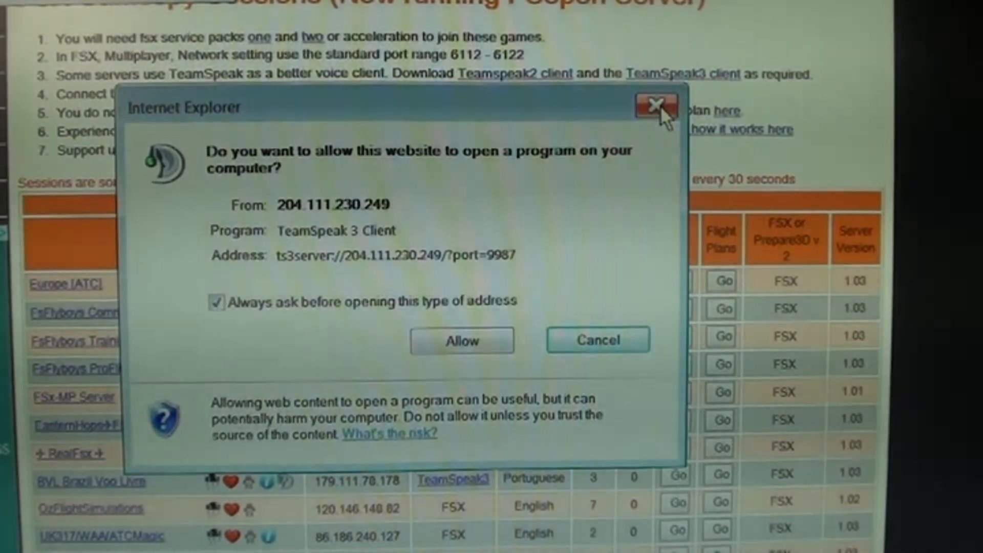
click(462, 340)
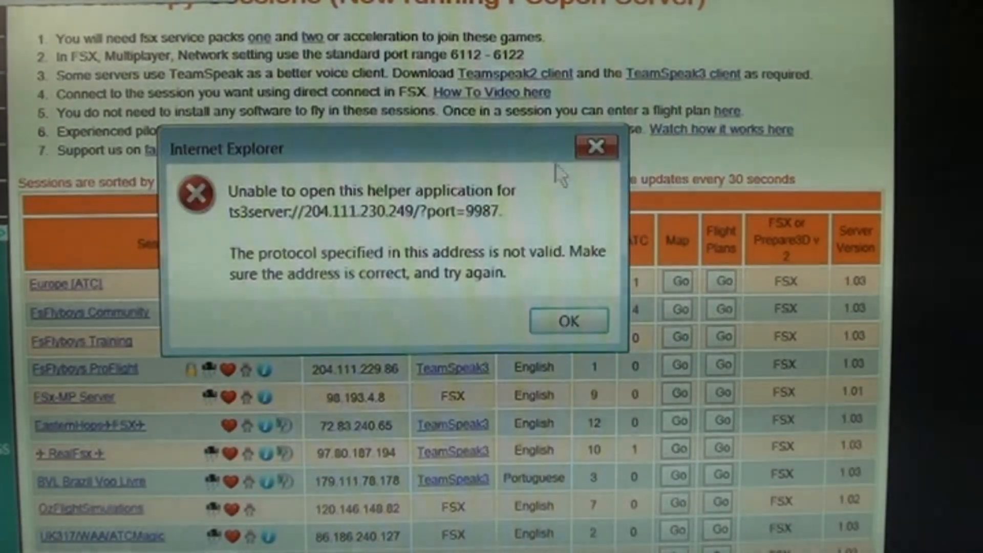
click(567, 320)
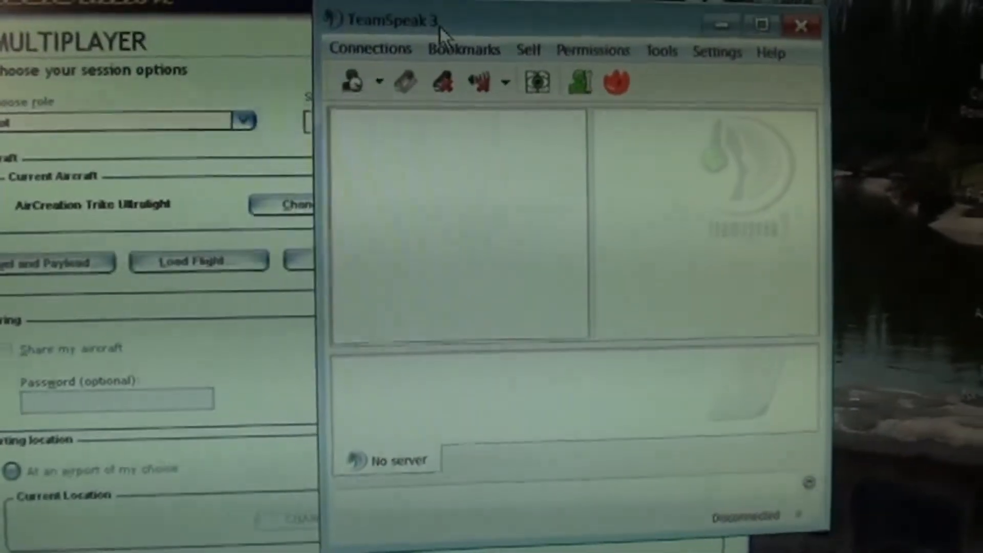
Connect to the bookmarked 204.111.230.249 server and browse its channel tree.
click(466, 47)
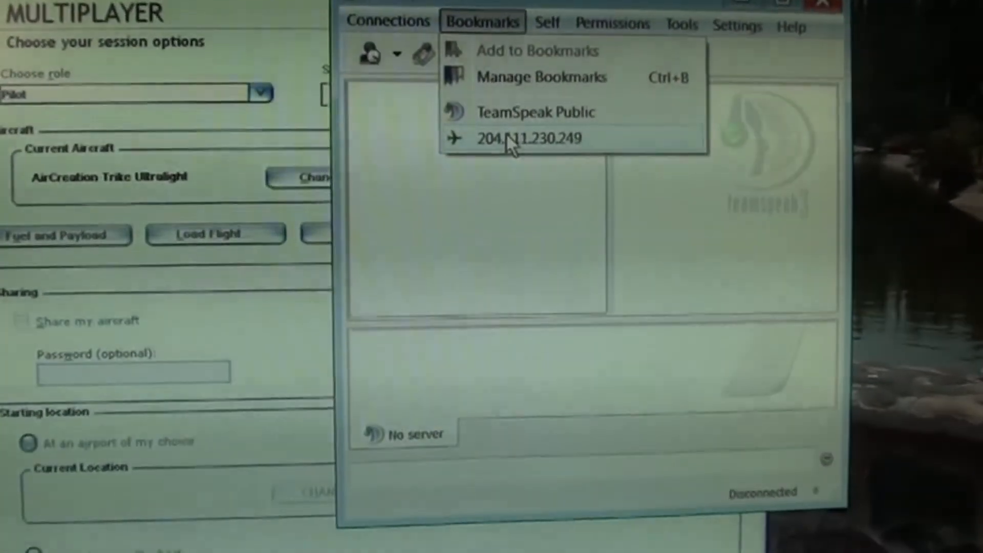
click(533, 139)
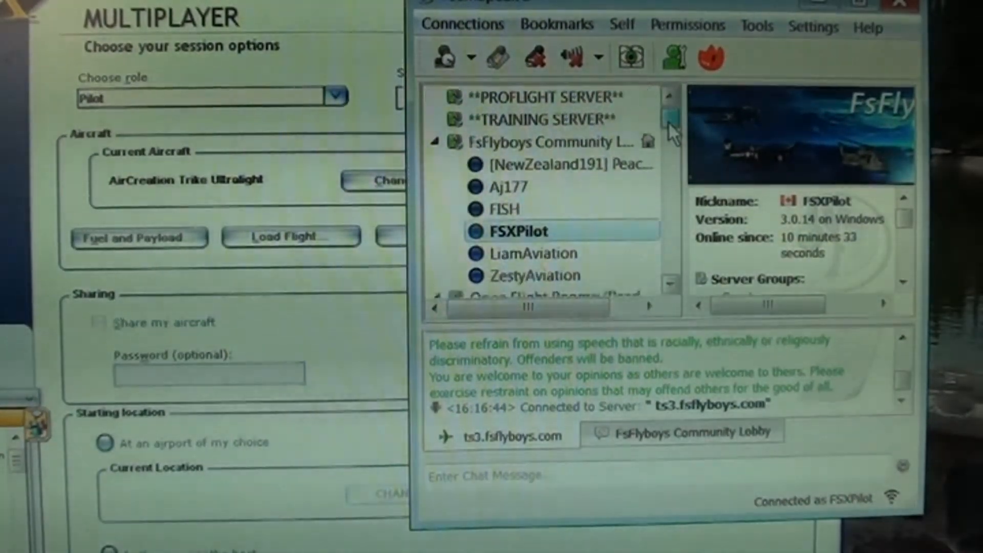
scroll(down, 3)
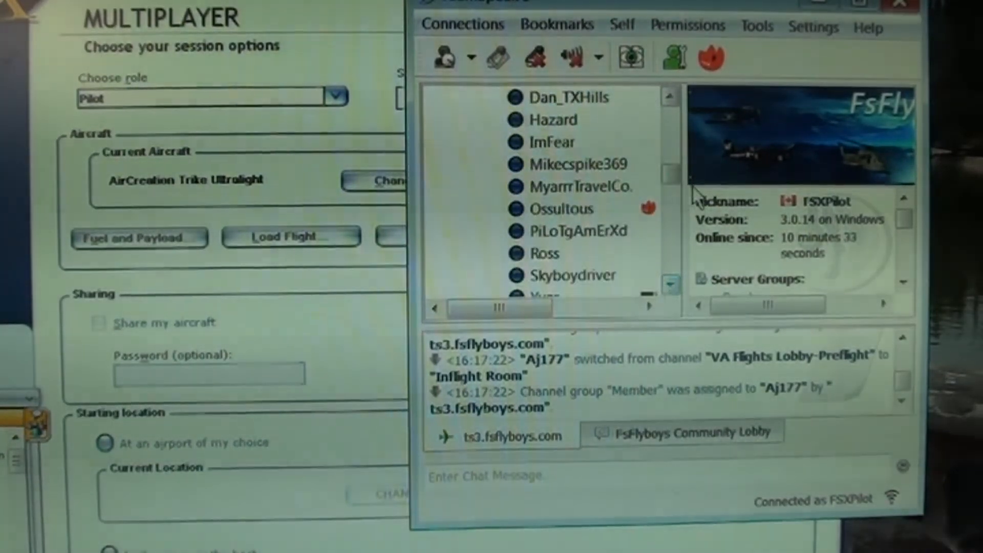
scroll(down, 3)
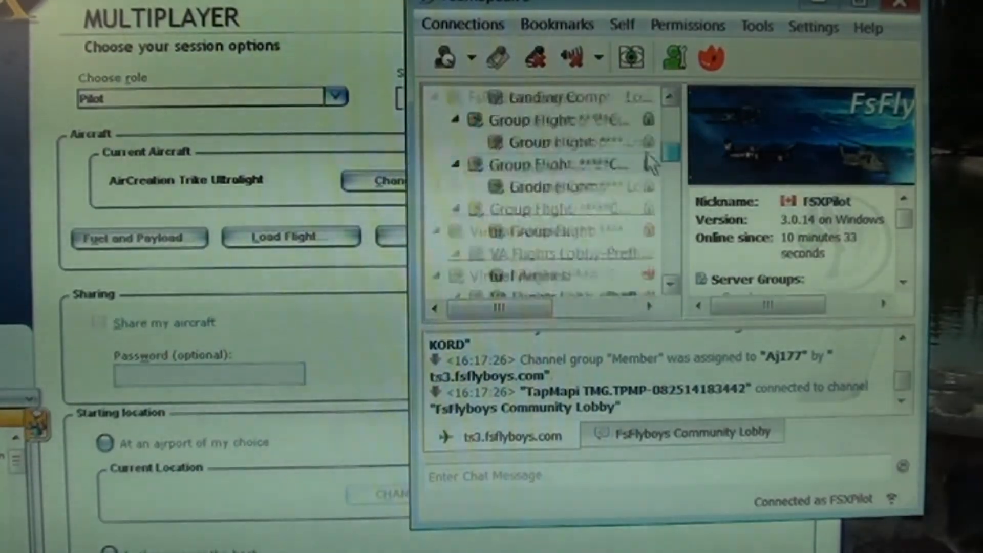
click(672, 56)
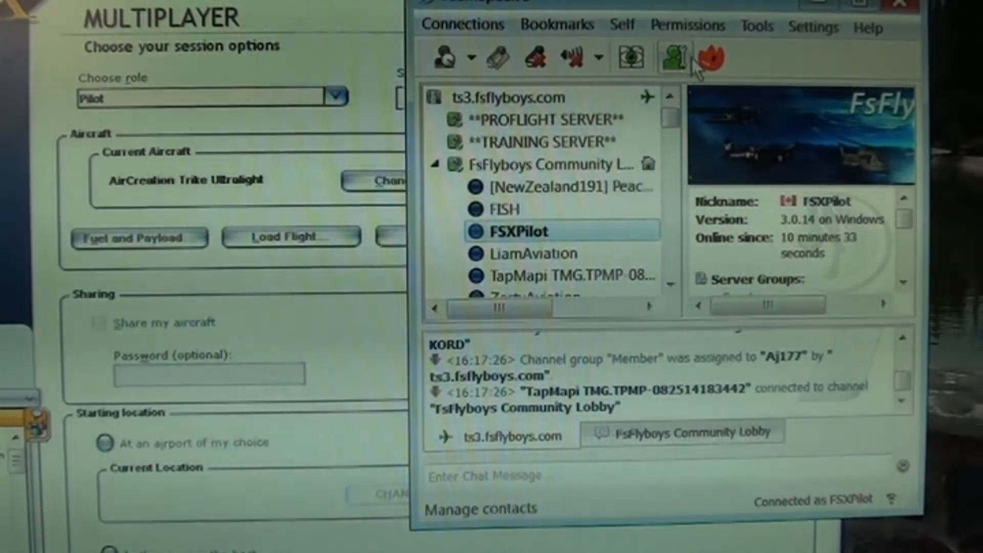
mouse_move(674, 56)
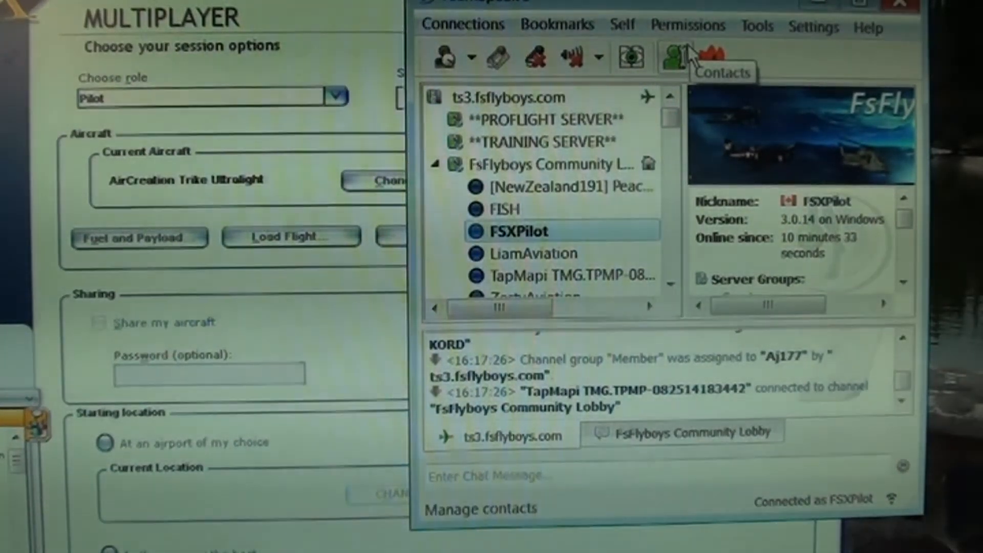